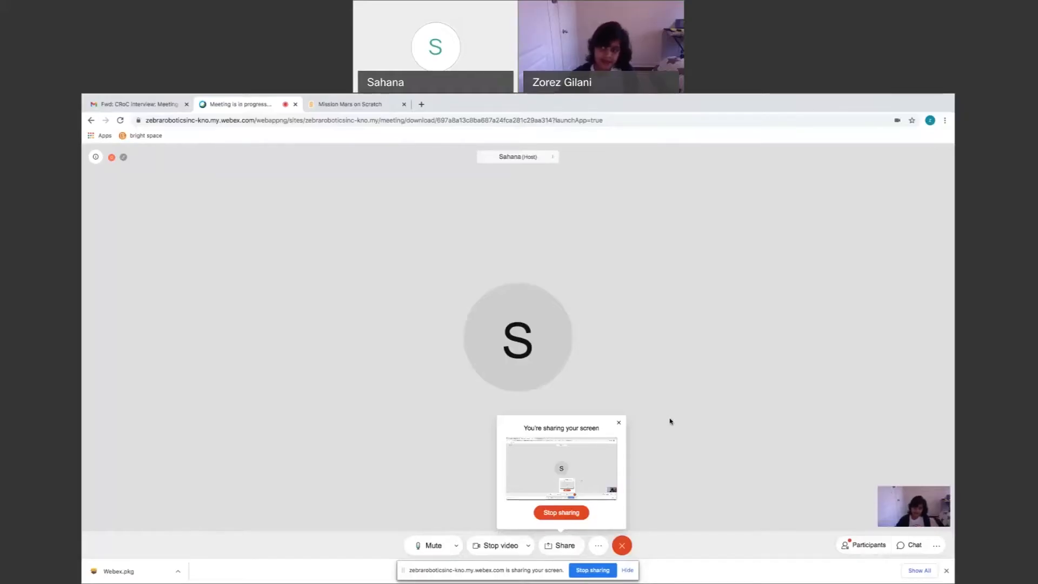
mouse_move(473, 298)
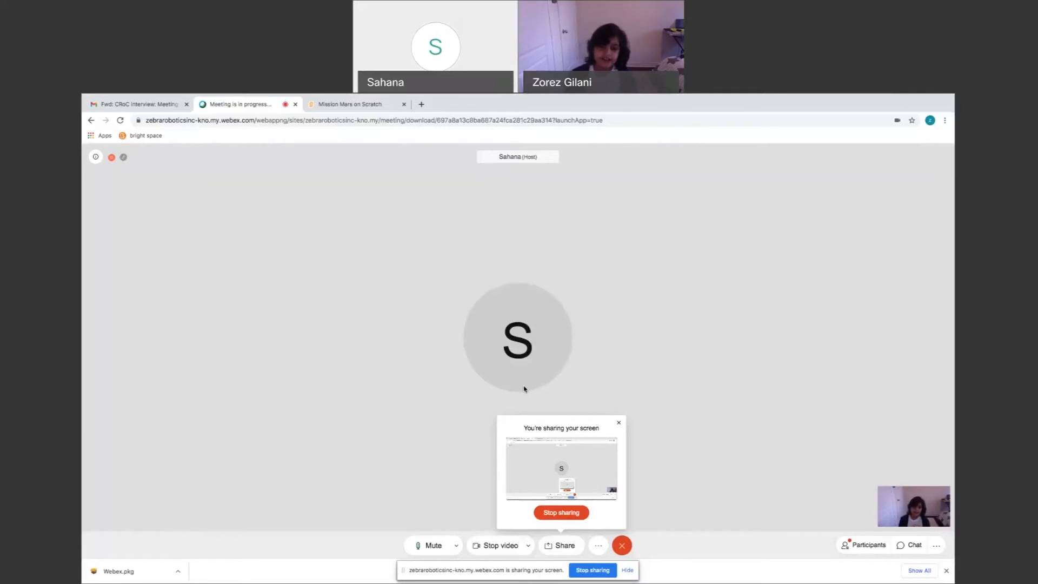
Start the Mission Mars project with the green flag so the Z.G Studios intro plays.
left_click(356, 104)
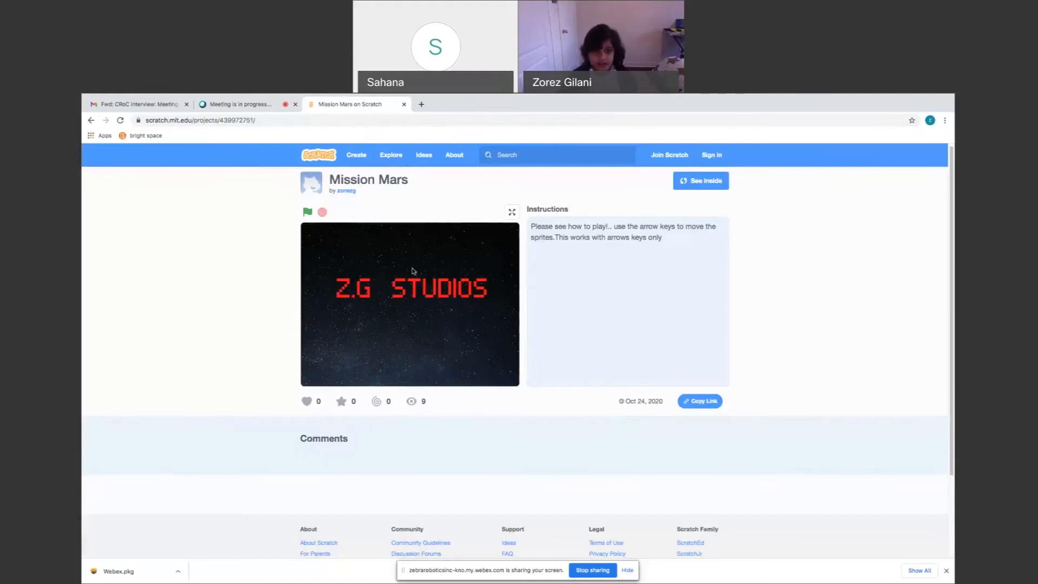
mouse_move(526, 284)
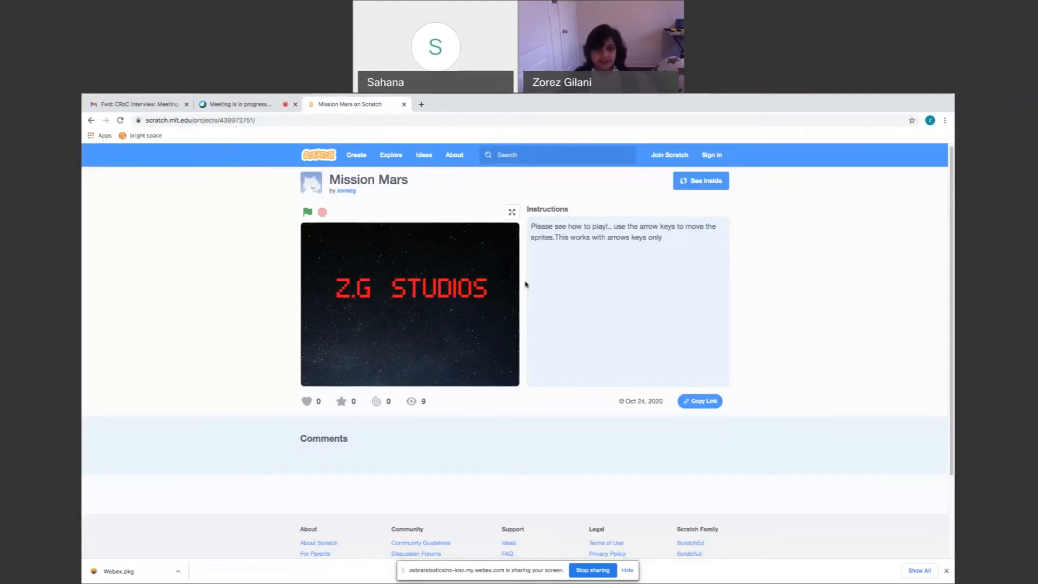
left_click(306, 212)
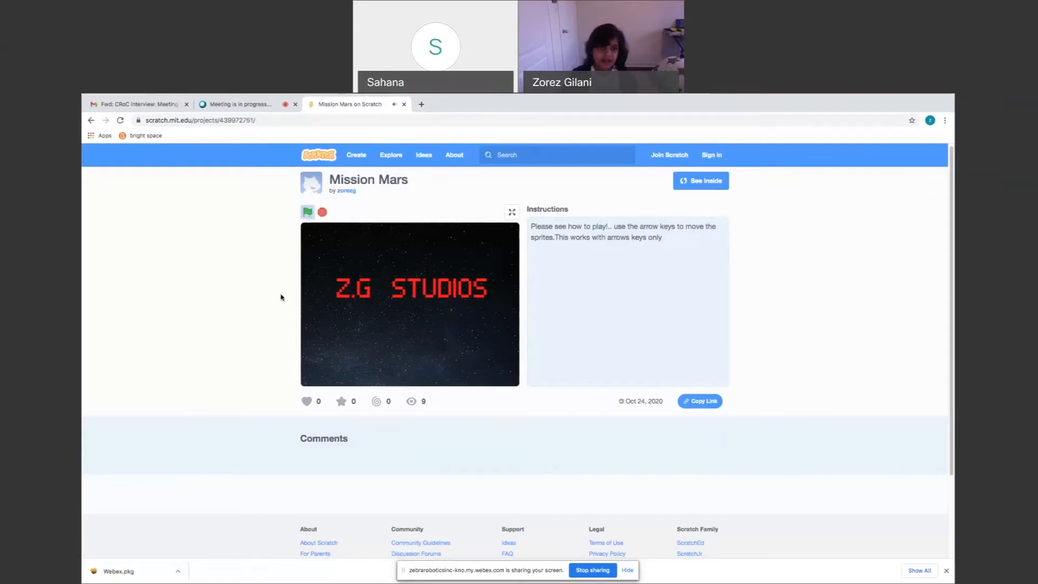
mouse_move(490, 296)
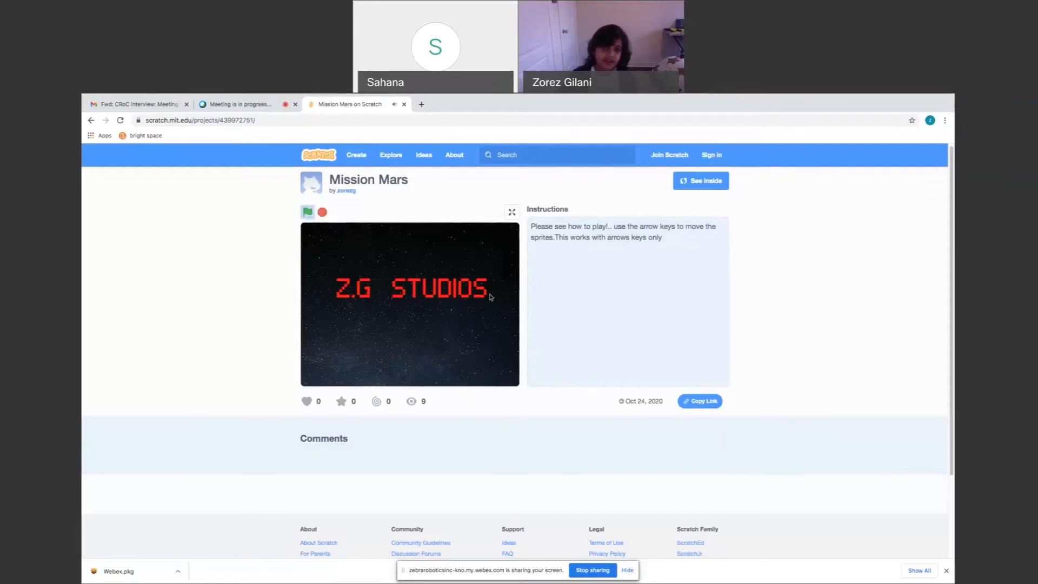
Read the How to play instructions, then play on until the Mission failed! screen.
left_click(307, 212)
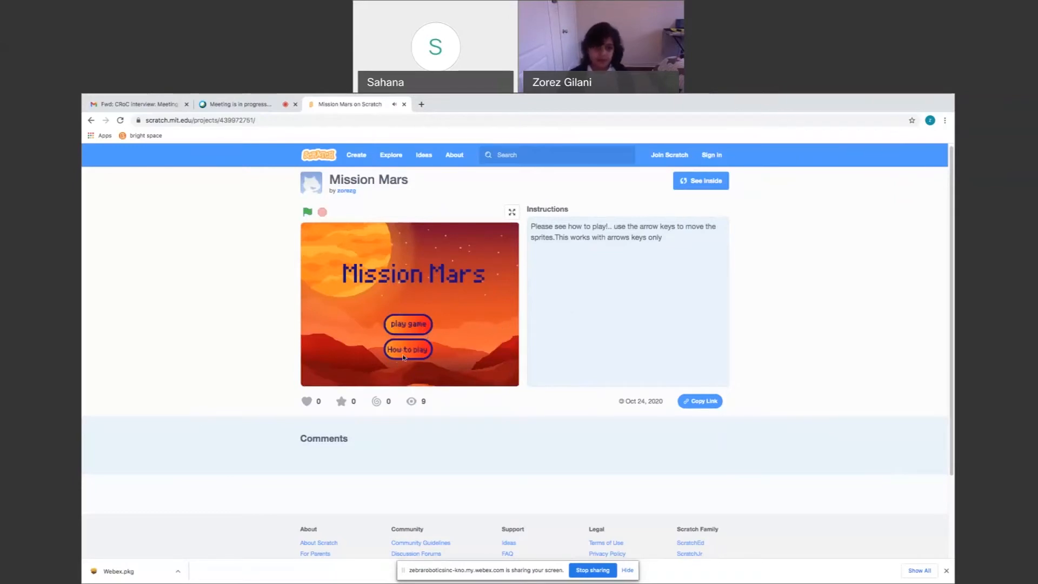
left_click(408, 349)
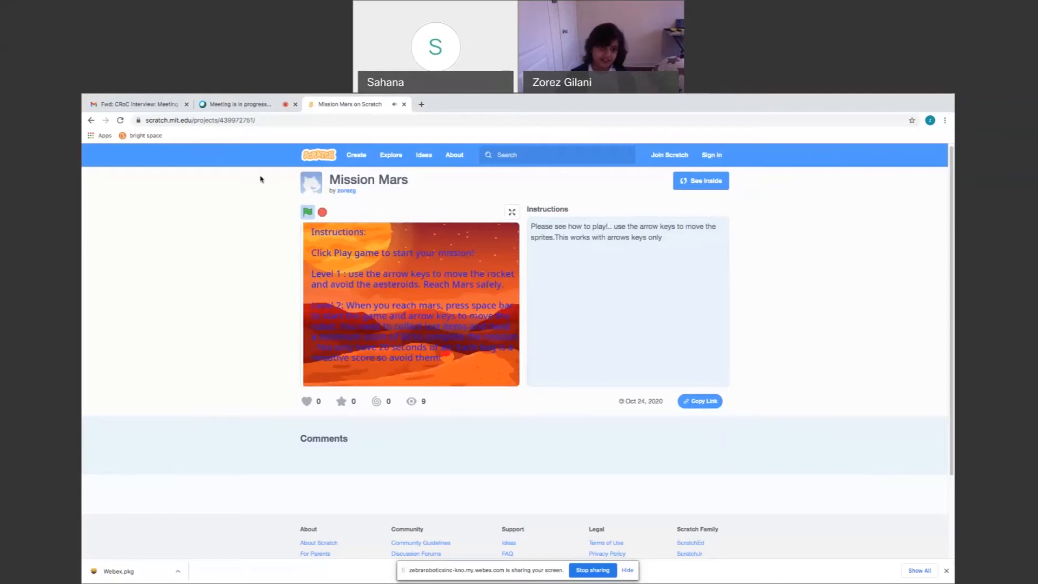
mouse_move(488, 273)
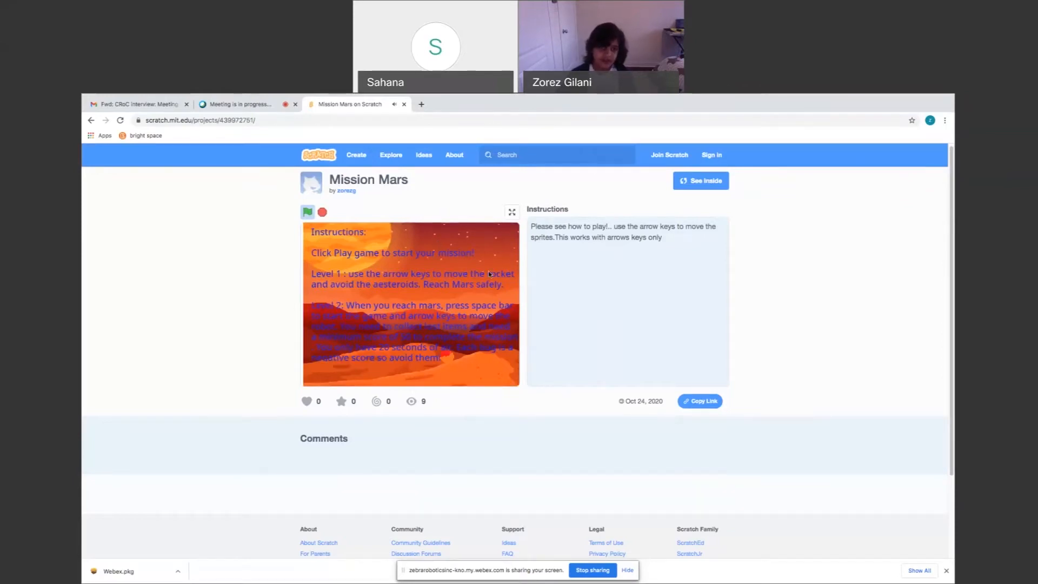
left_click(307, 212)
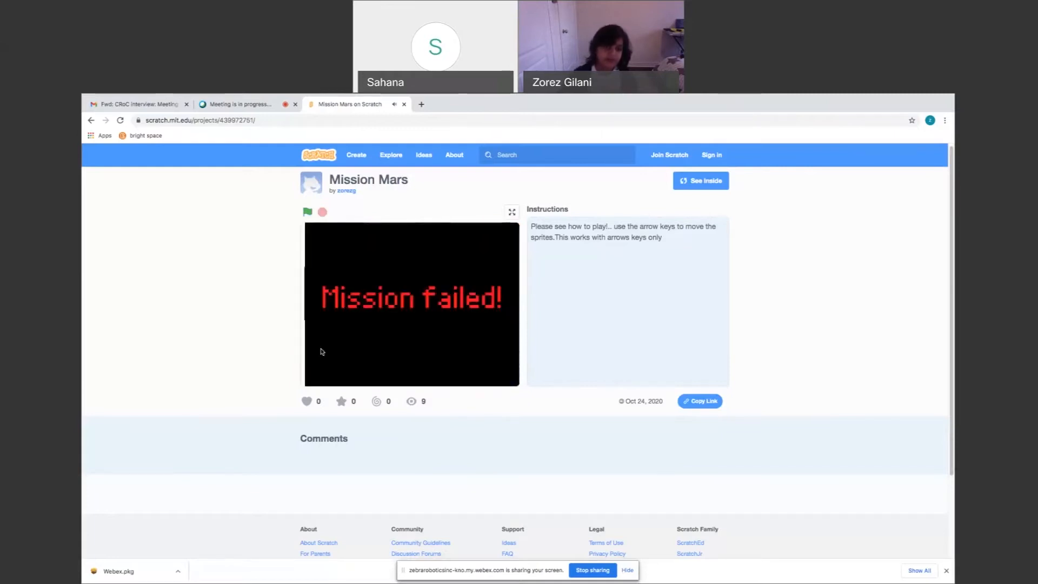
mouse_move(338, 354)
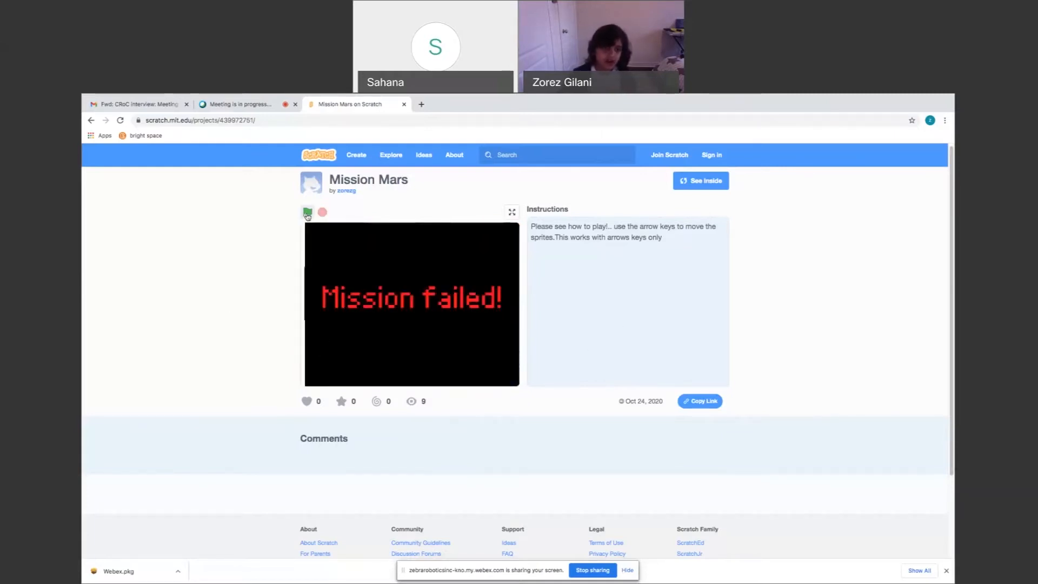
Restart the game twice with the green flag, landing back on the title menu.
left_click(306, 212)
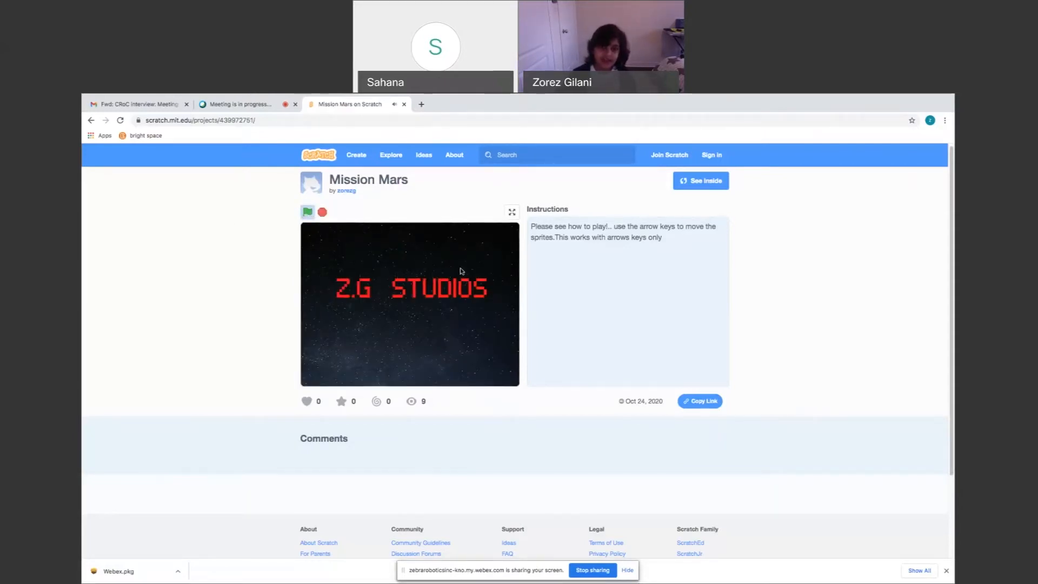
left_click(307, 211)
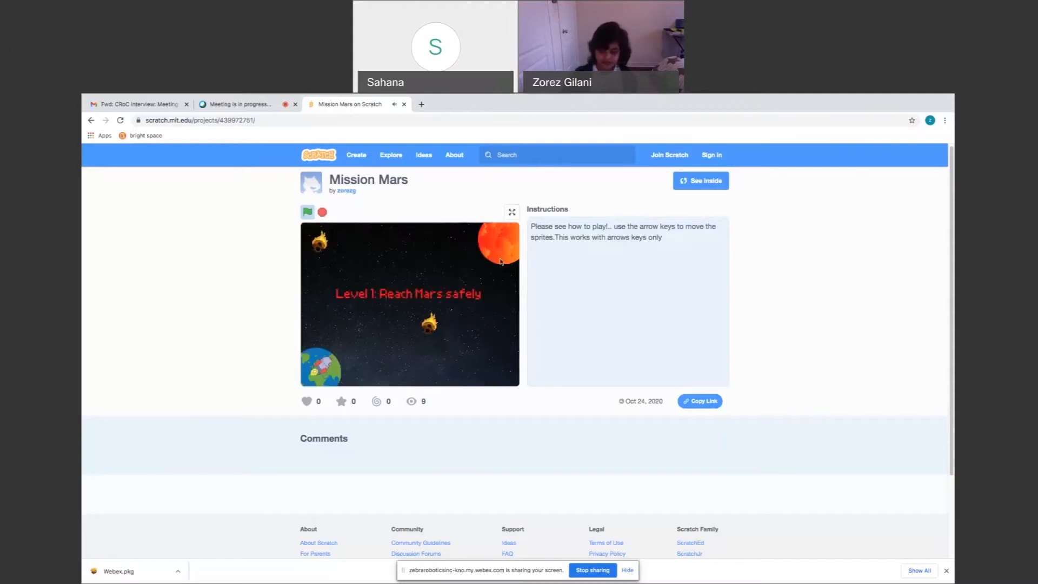
left_click(307, 212)
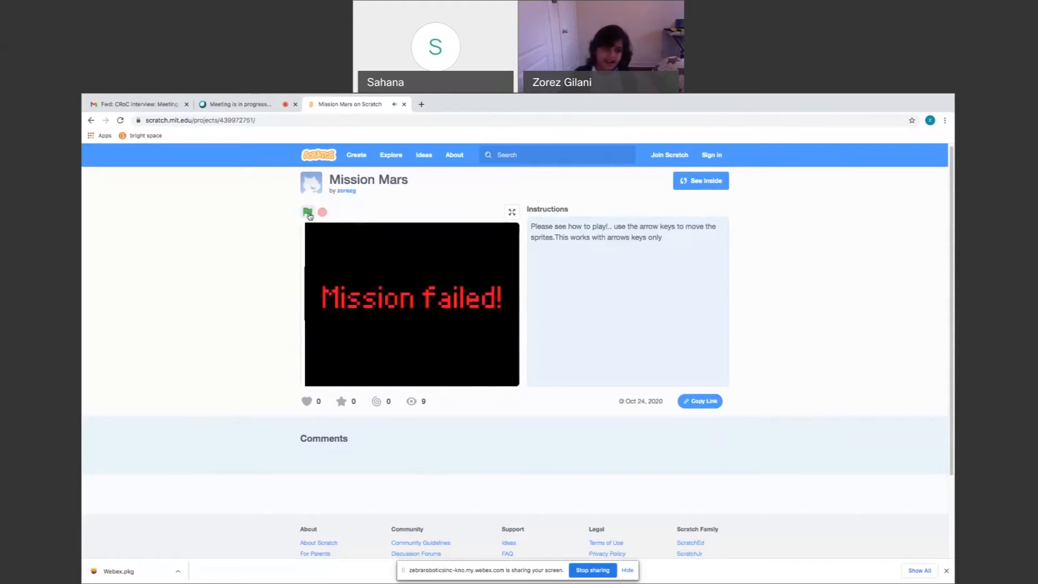
left_click(307, 212)
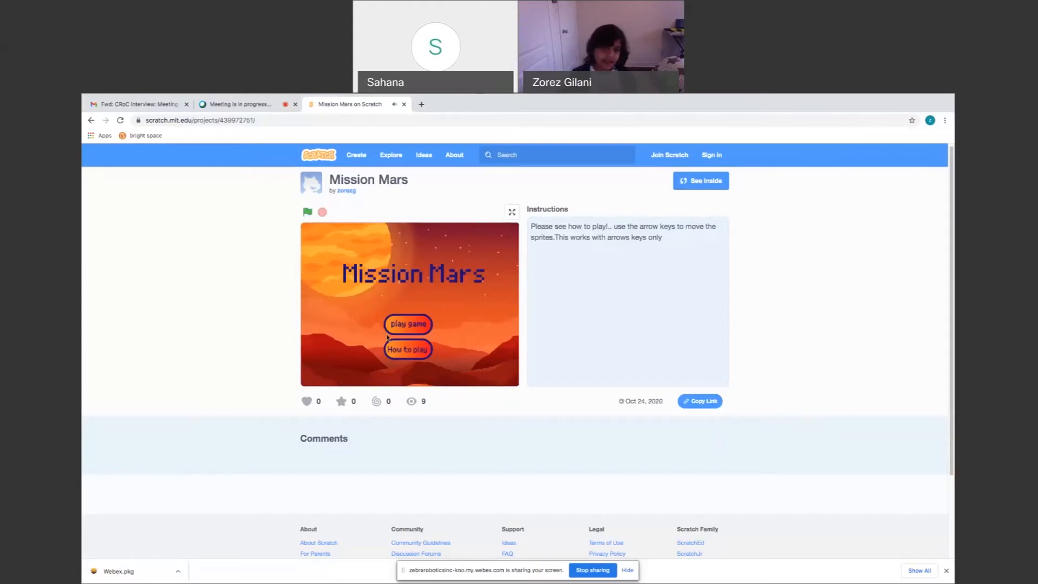
Choose play game and run the Mars level to the Too Much Poison, Score below Zero ending.
left_click(307, 211)
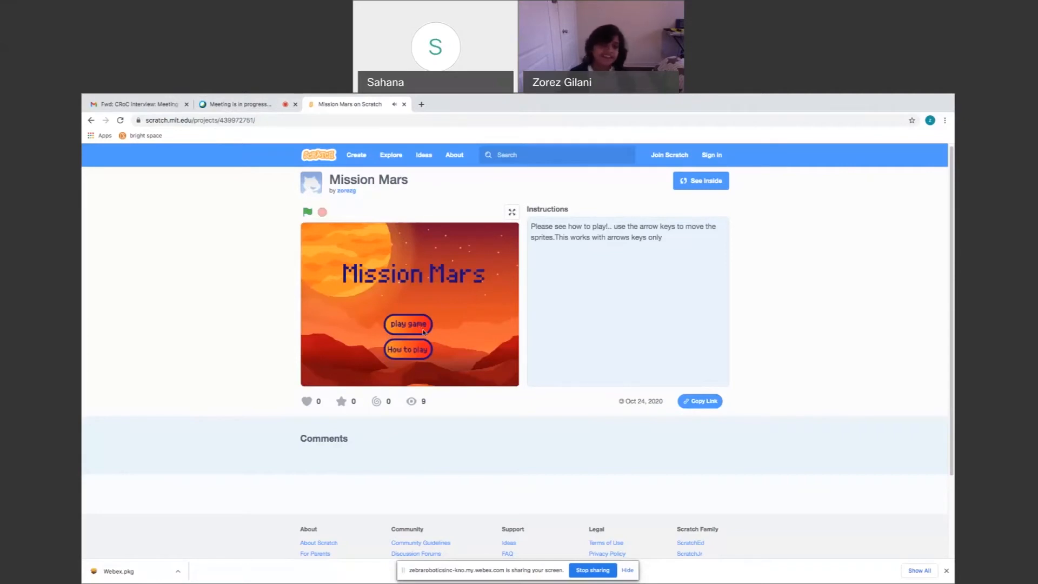
left_click(408, 325)
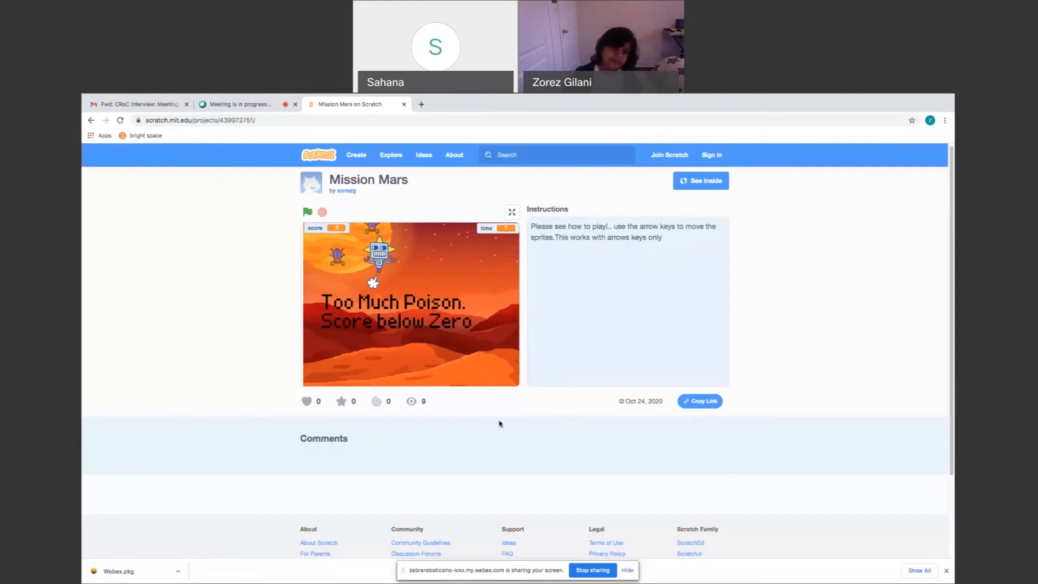
mouse_move(436, 274)
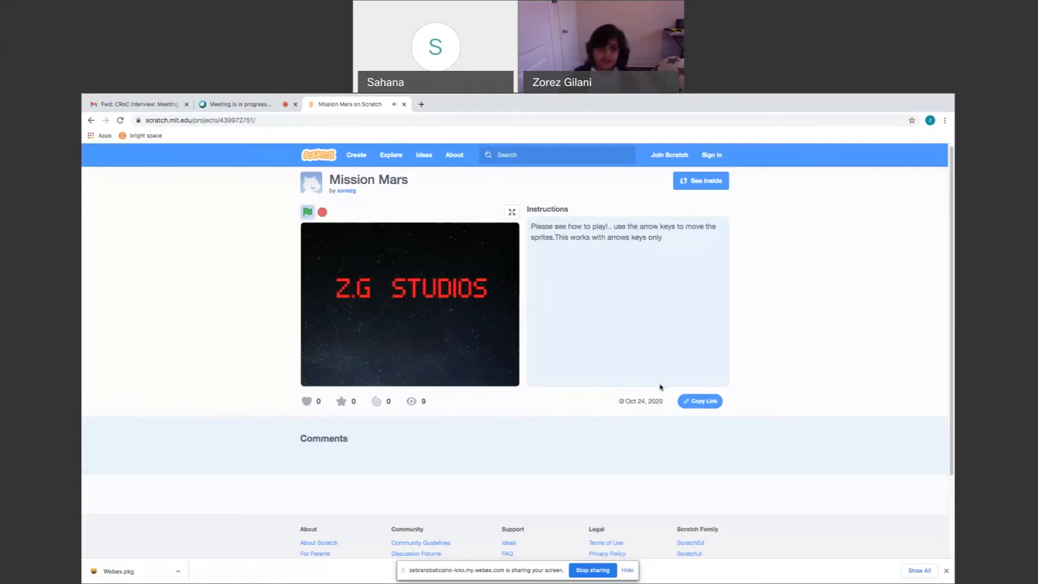
mouse_move(767, 357)
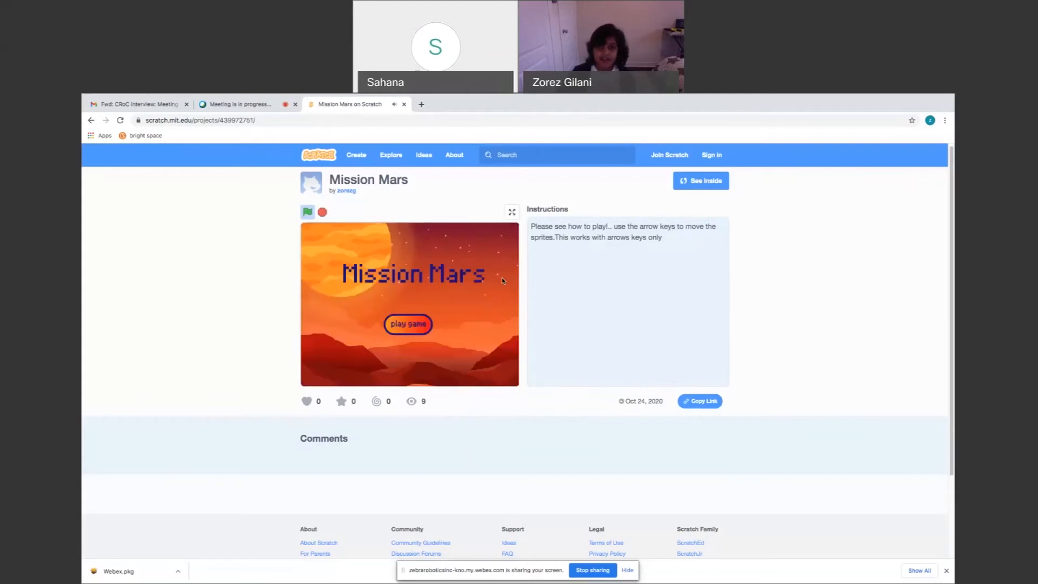
Choose play game and steer the rocket through the asteroid level.
left_click(307, 211)
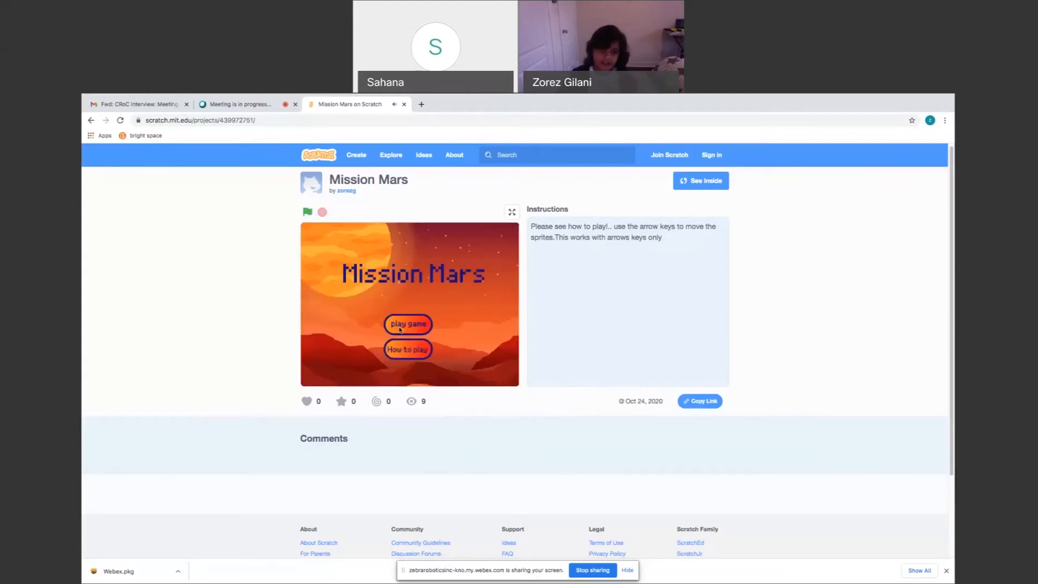
left_click(408, 325)
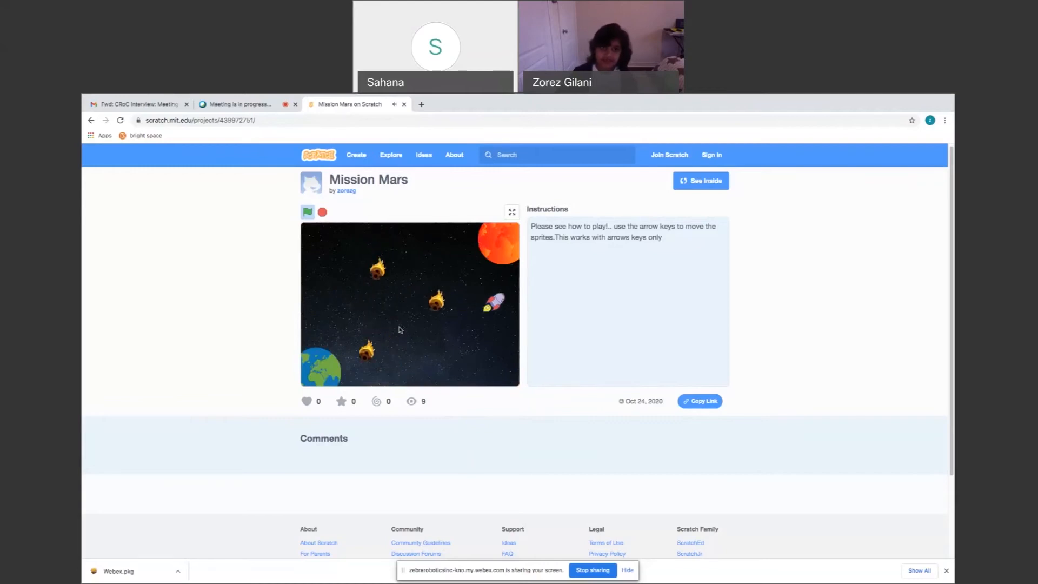
left_click(307, 212)
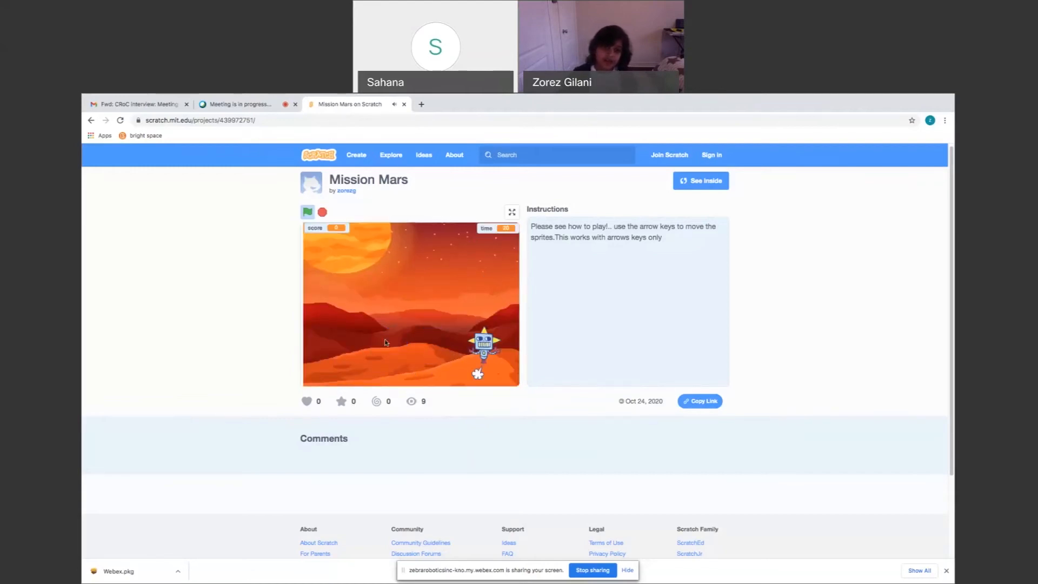
Start Level 2 with space, collect items to Mission successful, then restart with the green flag.
left_click(307, 212)
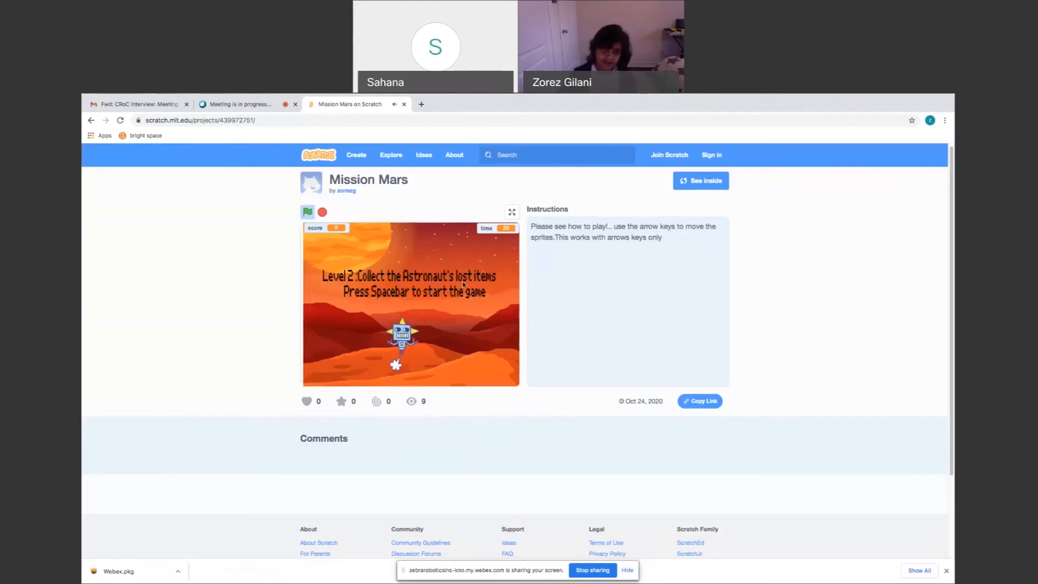
key("space")
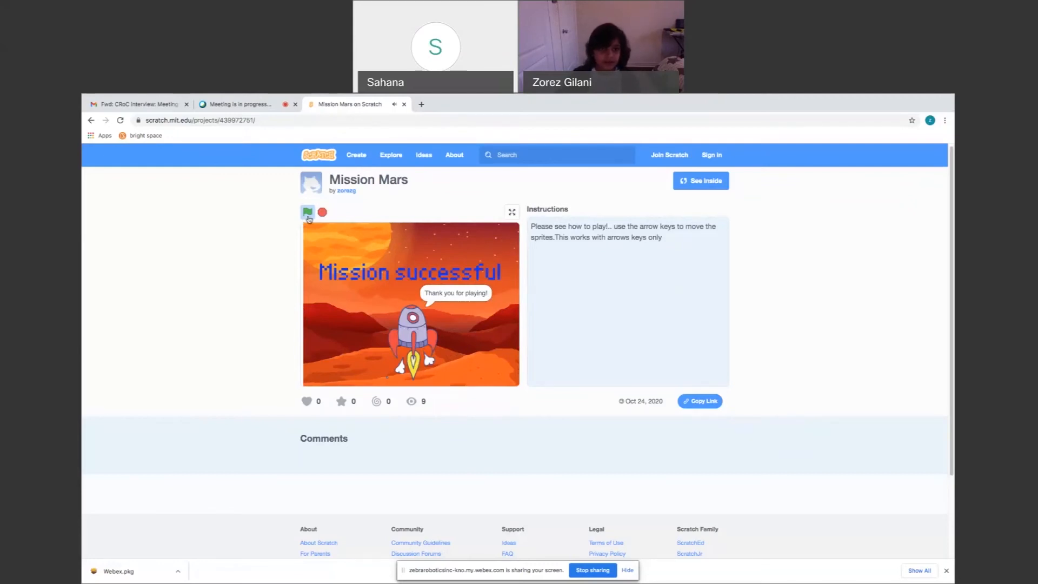
left_click(307, 212)
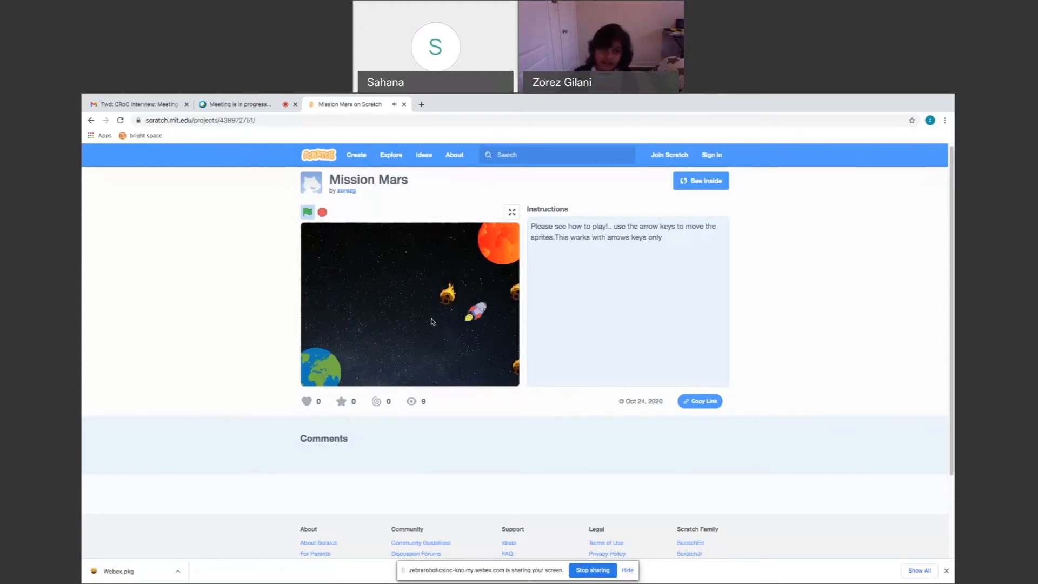
Steer the rocket through to the Mission successful screen again.
left_click(307, 211)
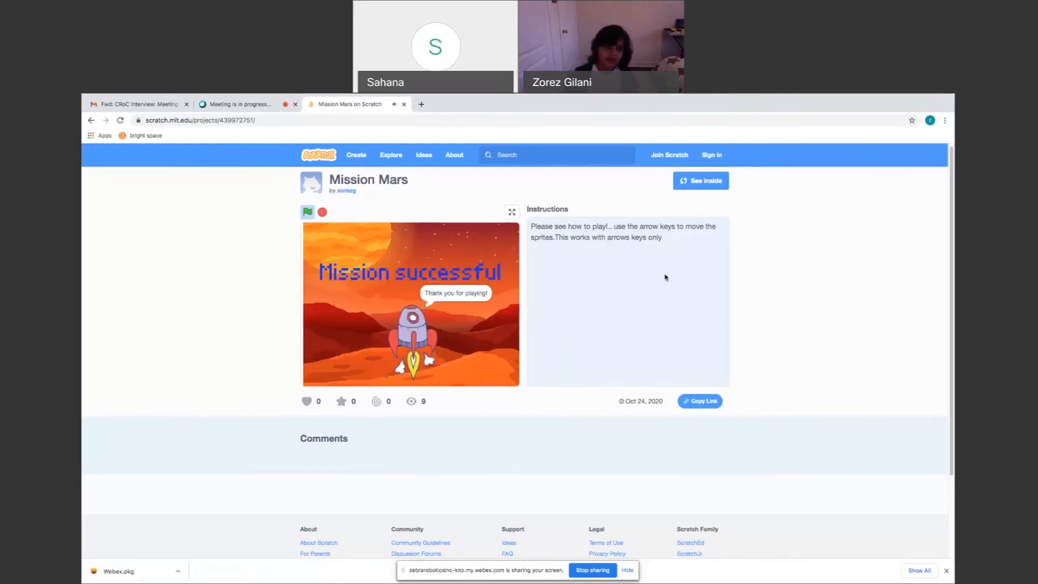
mouse_move(347, 190)
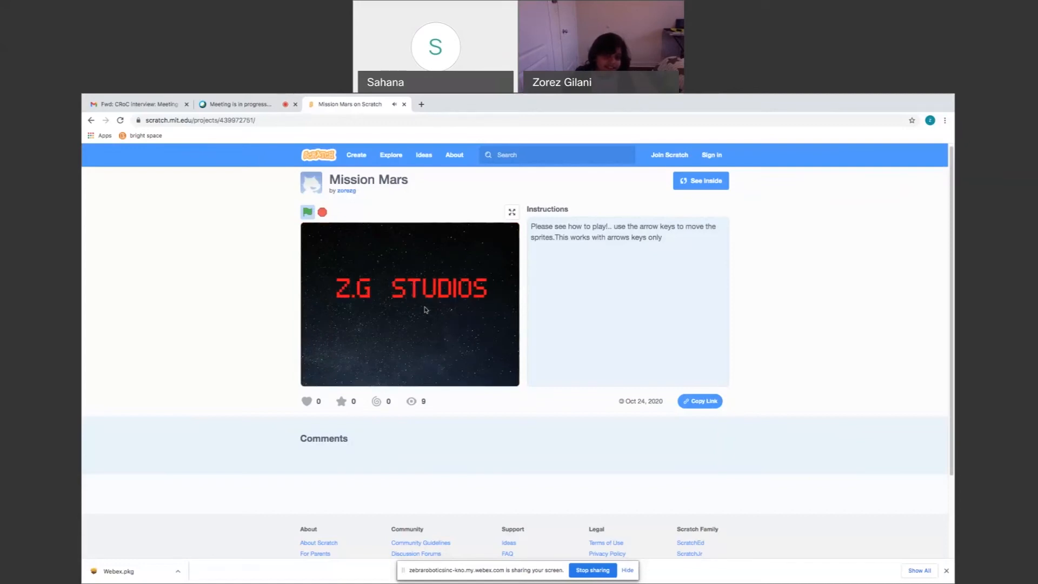
mouse_move(253, 330)
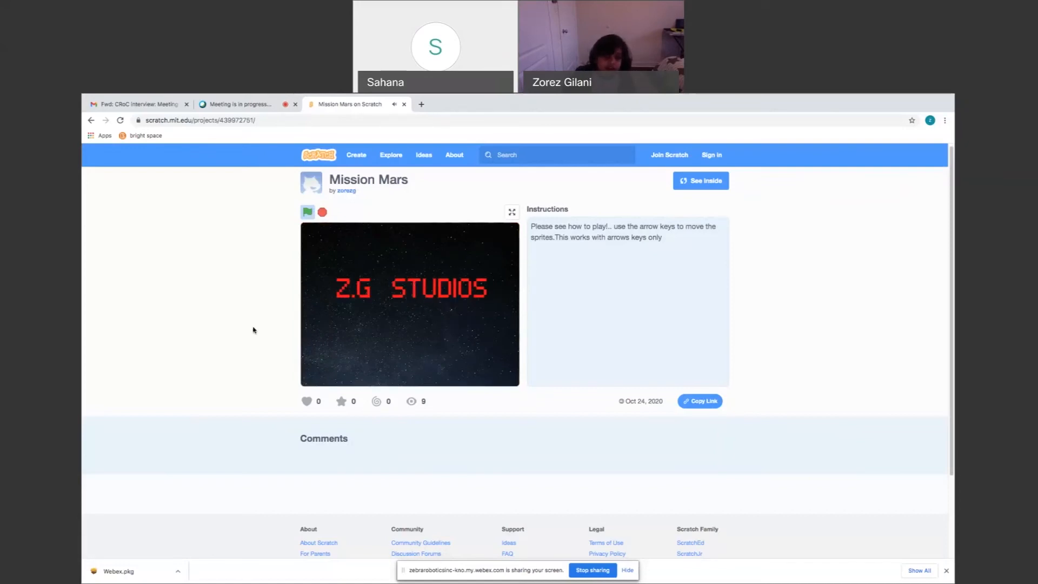
Clear the asteroid level, start Level 2 with space and collect poison until the score drops below zero.
left_click(307, 212)
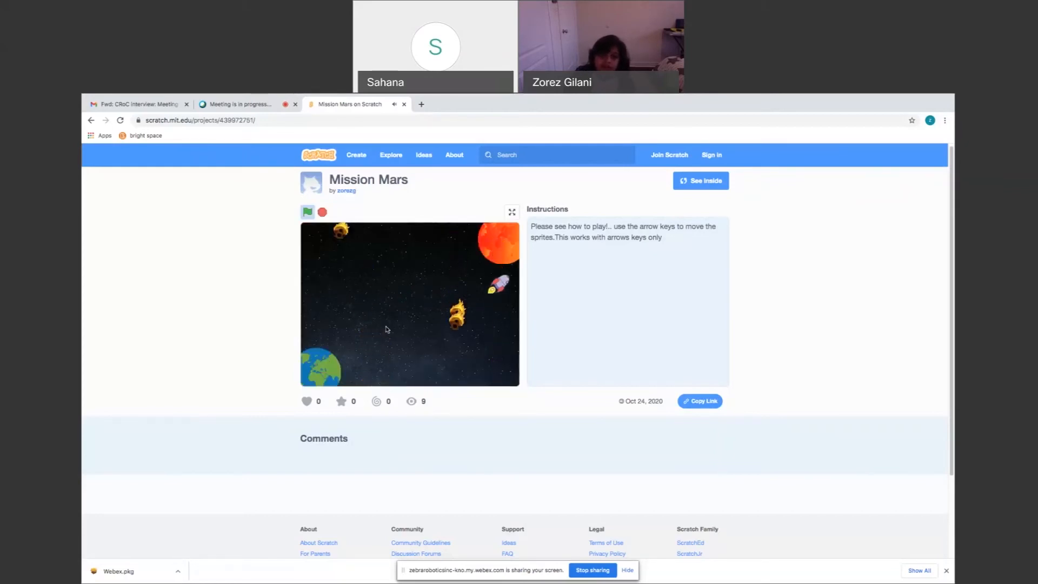
left_click(307, 212)
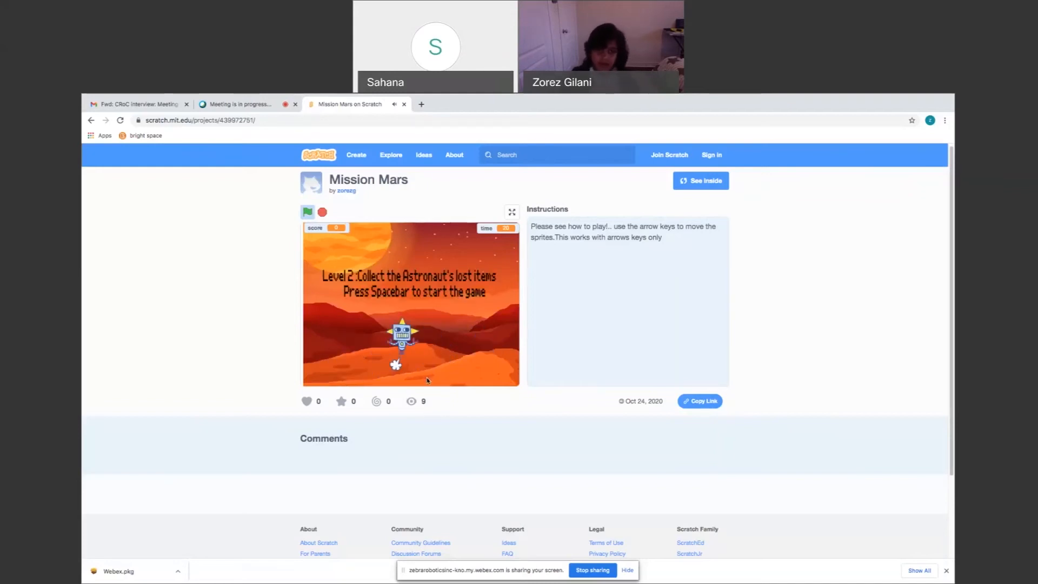
key("space")
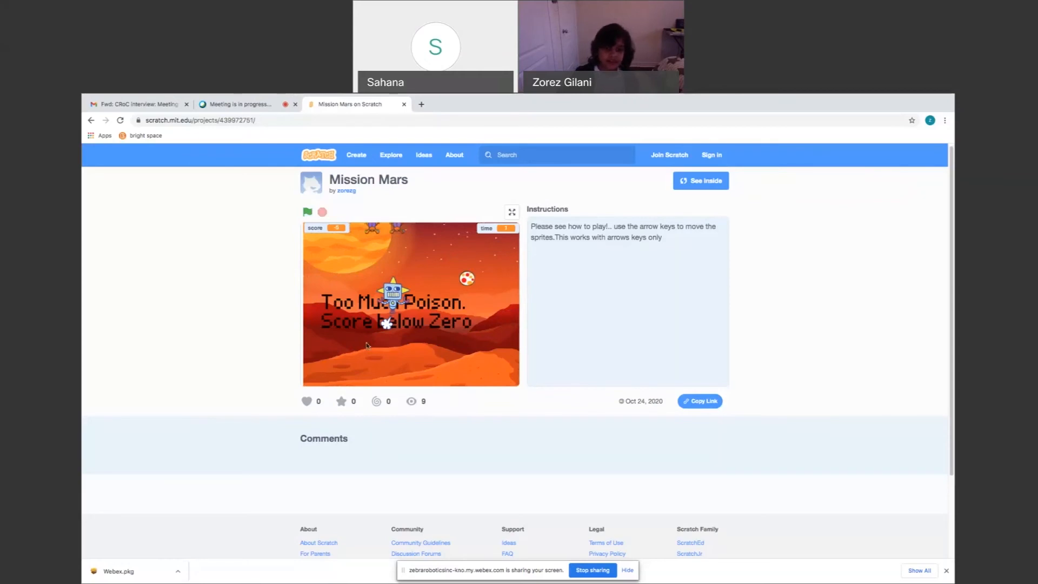
mouse_move(503, 329)
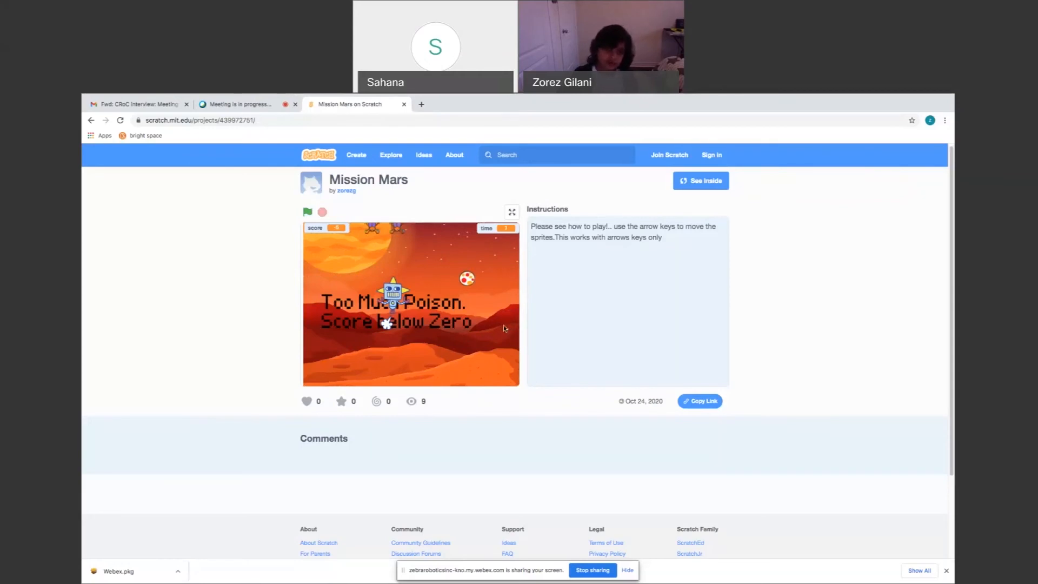
mouse_move(350, 329)
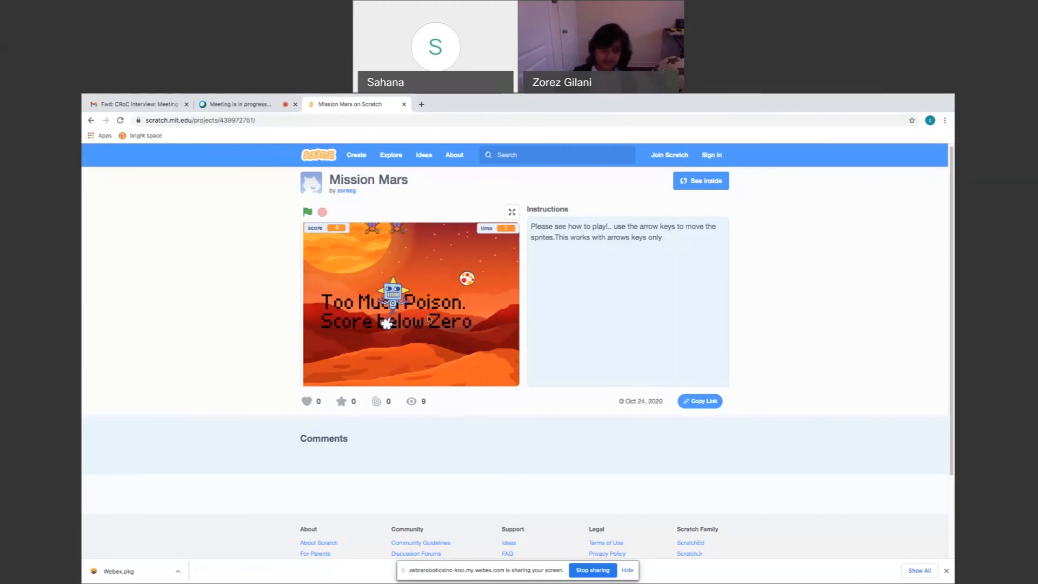
left_click(307, 212)
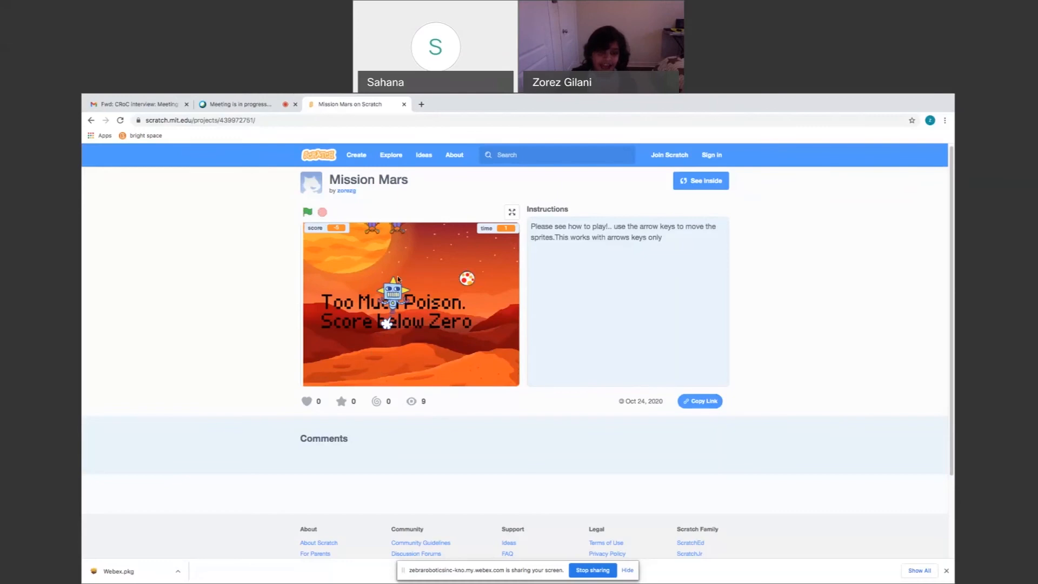
mouse_move(483, 289)
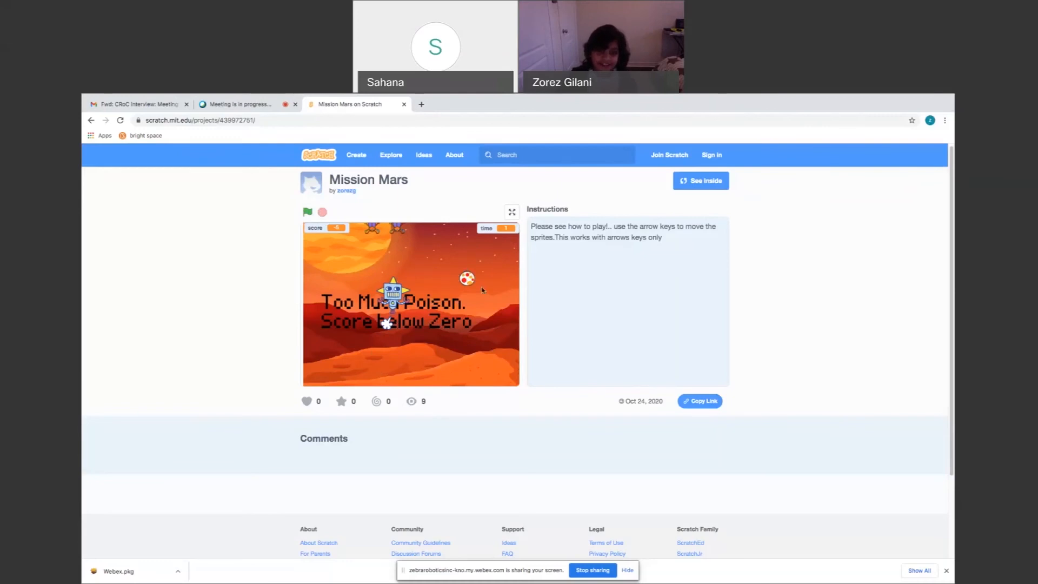
mouse_move(320, 253)
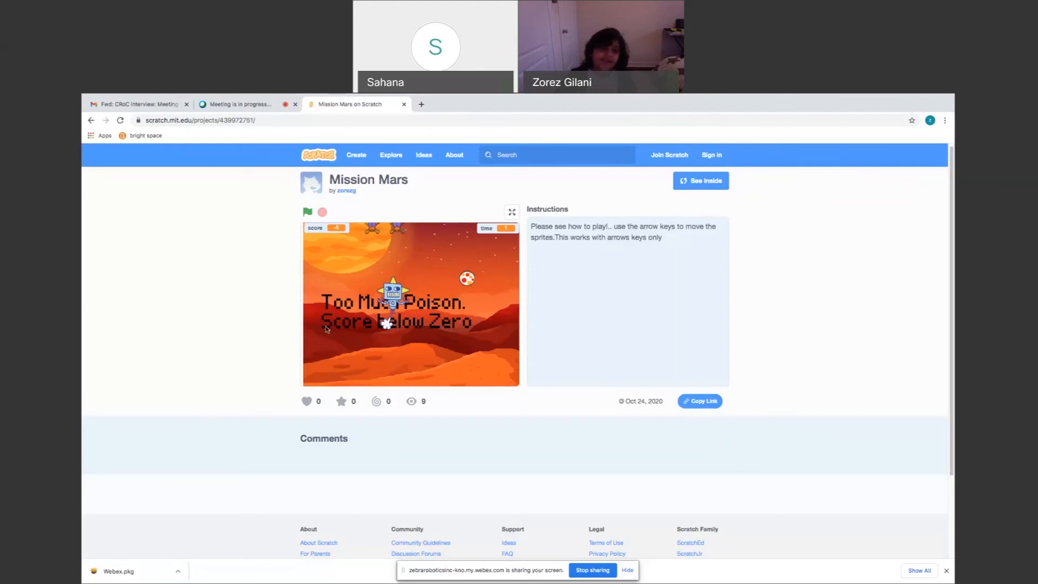
mouse_move(353, 343)
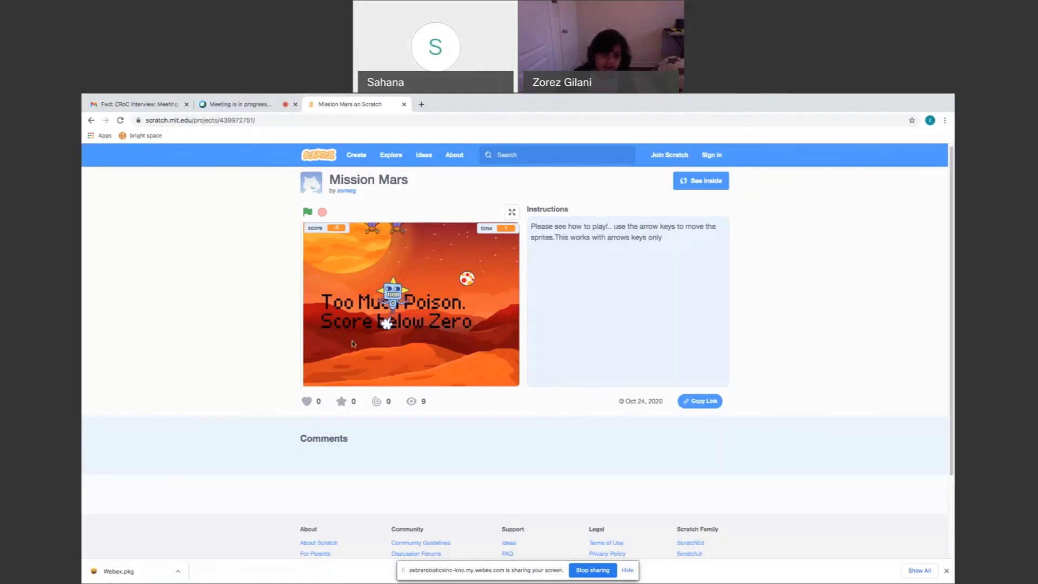